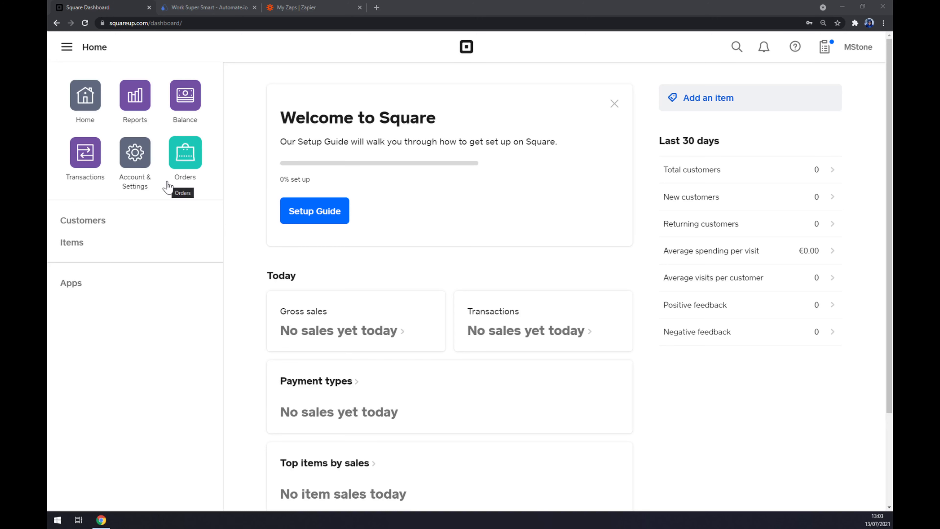
{"action": "mouse_move", "coordinate": [139, 37]}
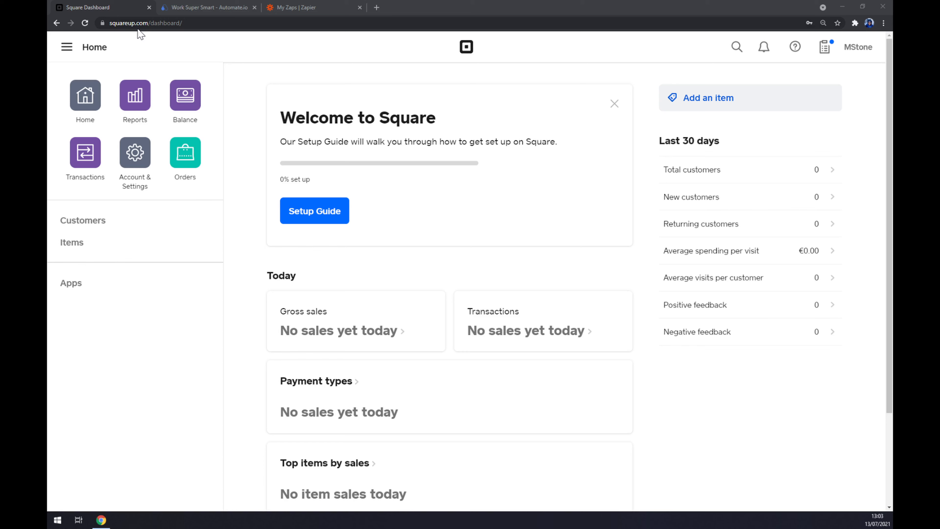
{"action": "mouse_move", "coordinate": [155, 326]}
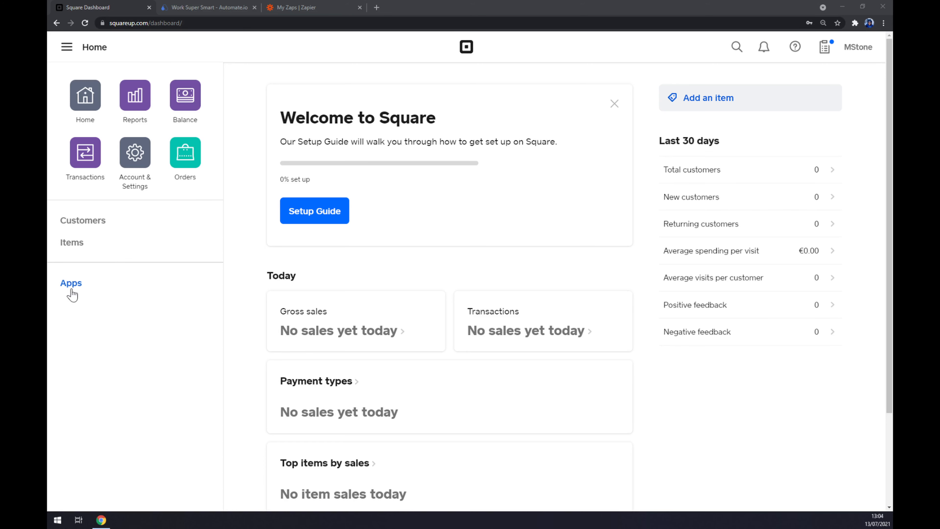
{"action": "mouse_move", "coordinate": [73, 290]}
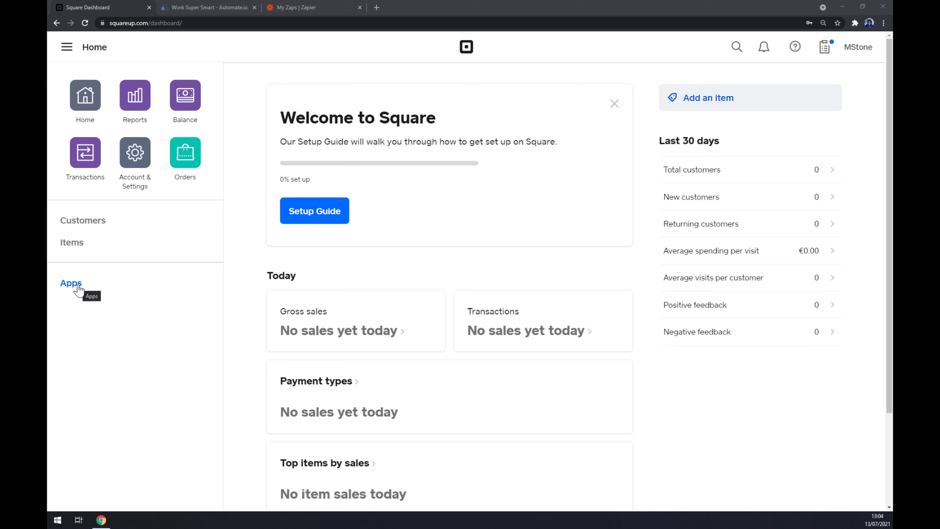
Show My Applications with Zapier connected and the App Marketplace recommendations below
{"action": "left_click", "coordinate": [71, 283]}
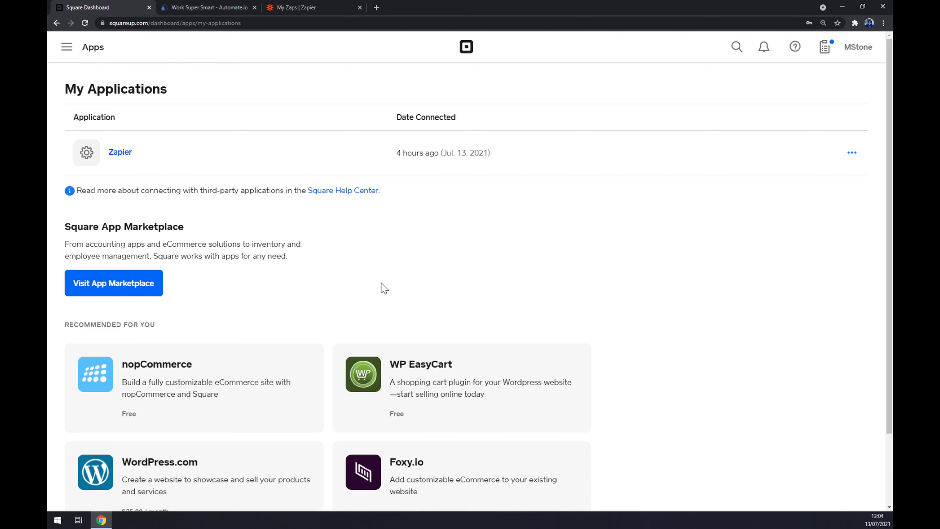
{"action": "double_click", "coordinate": [121, 152]}
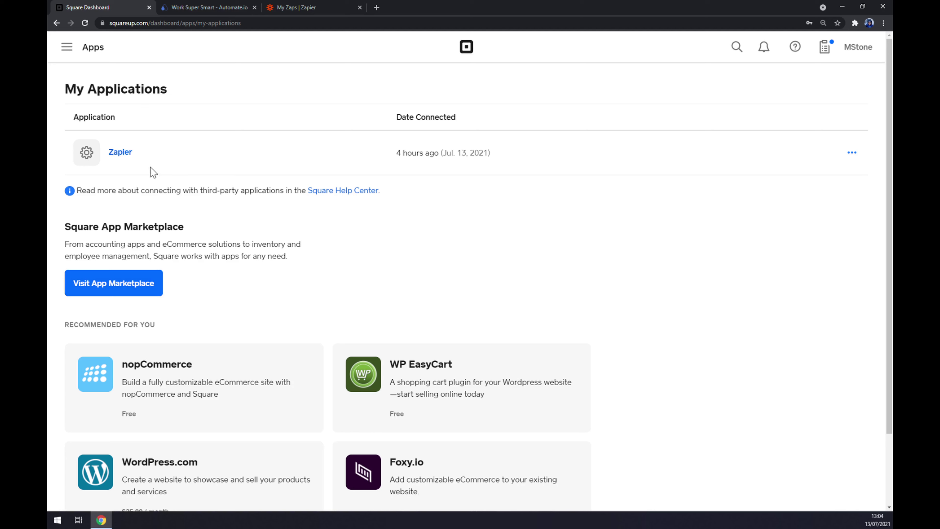
{"action": "scroll", "scroll_direction": "down", "scroll_amount": 3}
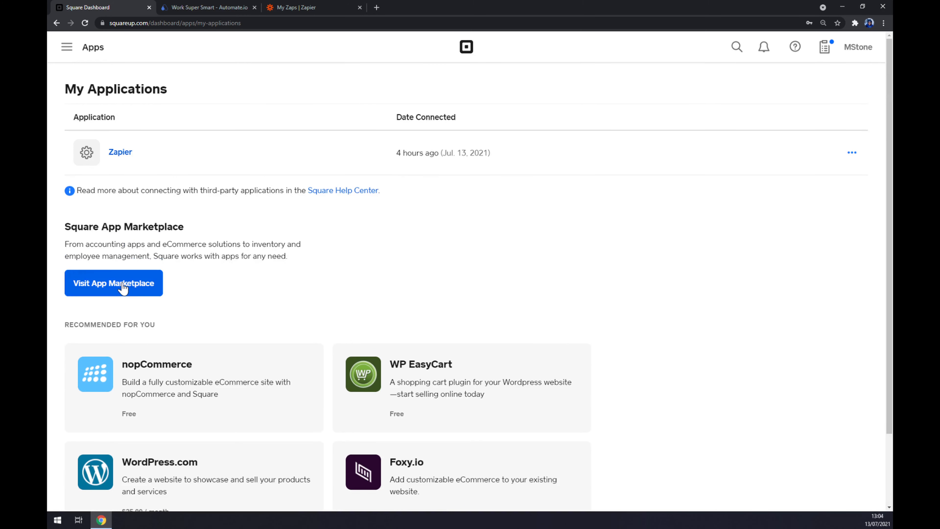
Search the Square App Marketplace for 'salesforce' apps
{"action": "left_click", "coordinate": [114, 283]}
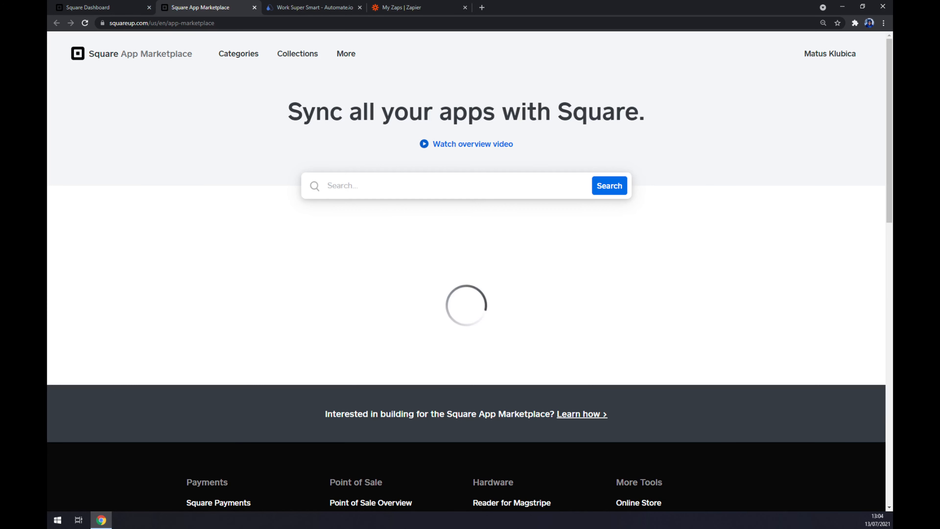
{"action": "type", "text": "salesforce"}
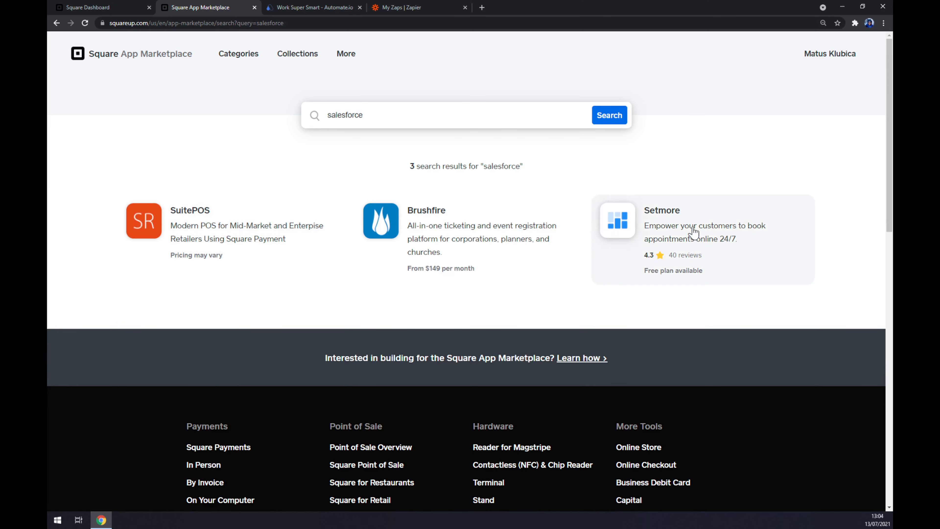
{"action": "mouse_move", "coordinate": [192, 116]}
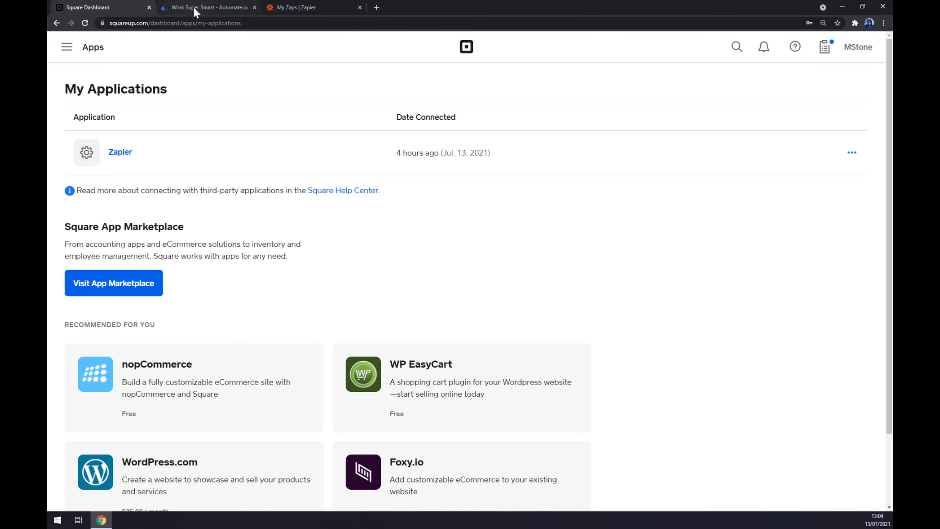
Show Automate.io's Integrations dropdown listing popular apps like Salesforce, Shopify and Gmail
{"action": "left_click", "coordinate": [192, 7]}
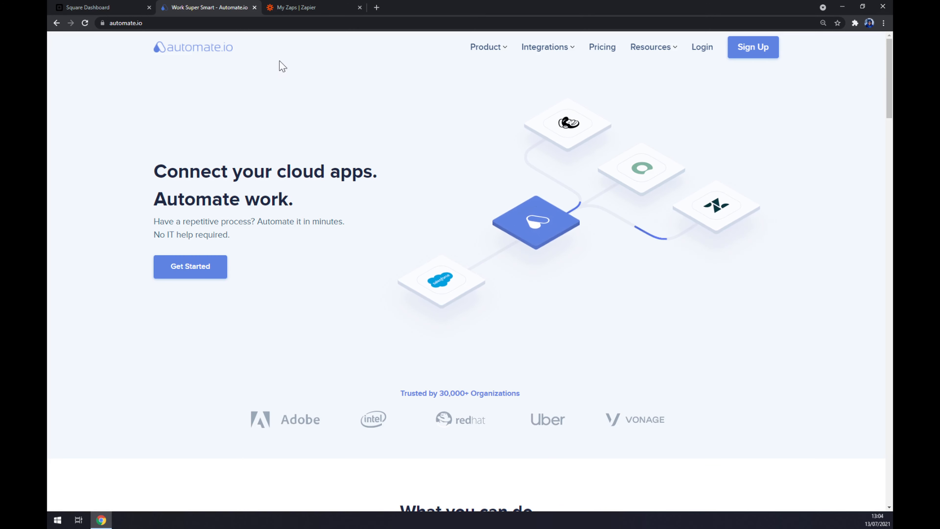
{"action": "left_click", "coordinate": [545, 47]}
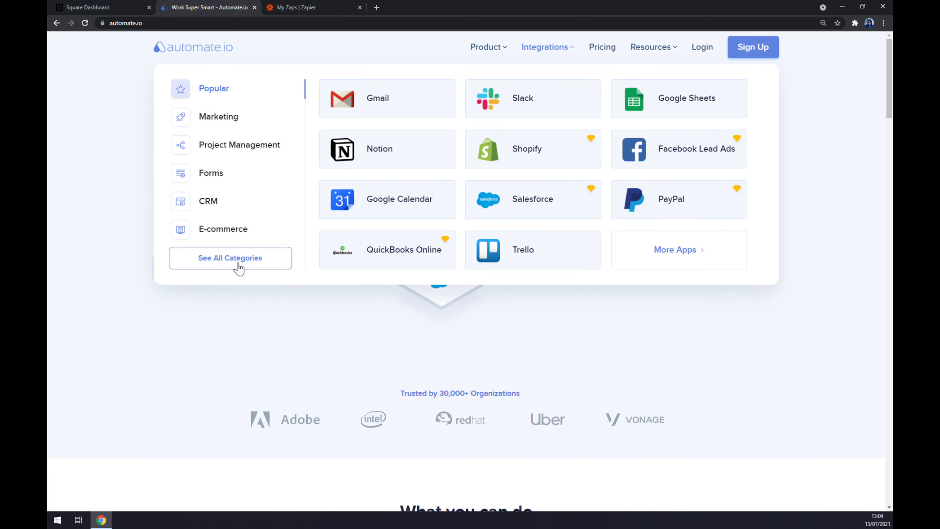
Find Square among all app categories and go to its integrations page
{"action": "left_click", "coordinate": [231, 257]}
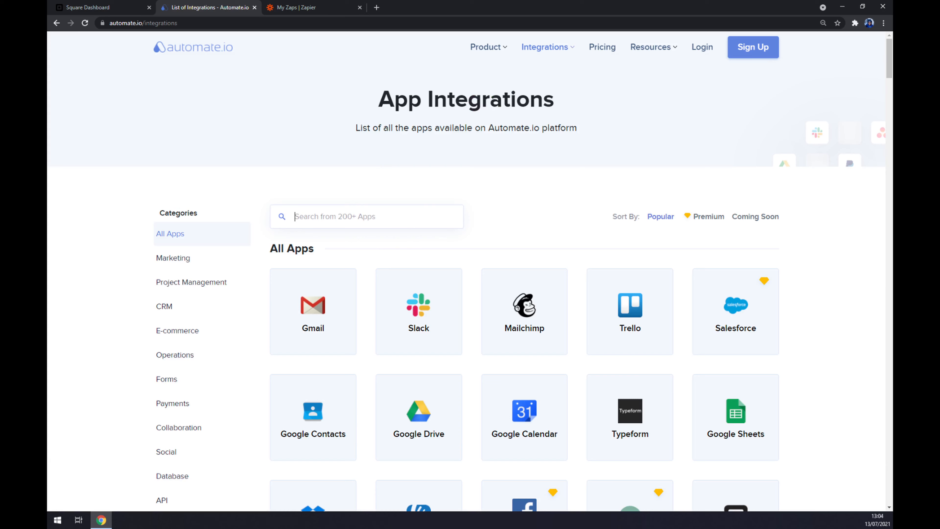
{"action": "type", "text": "square"}
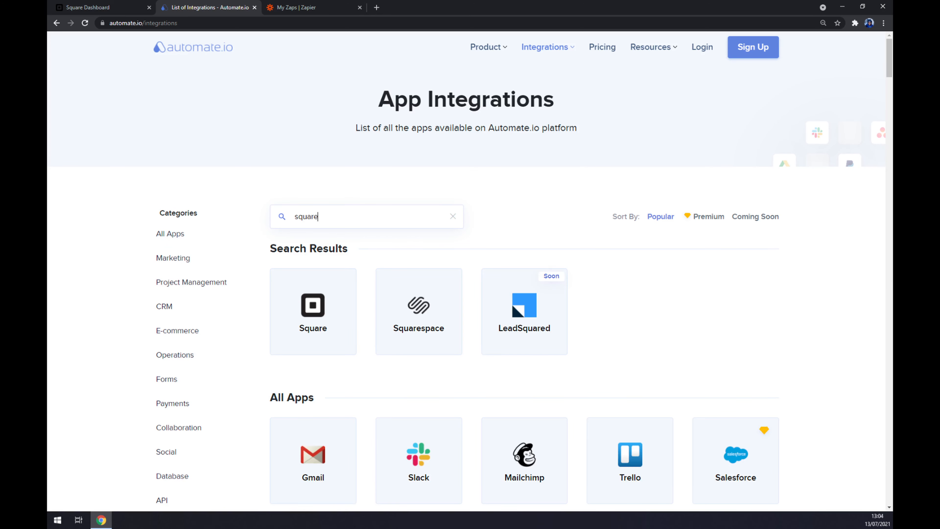
{"action": "left_click", "coordinate": [313, 307]}
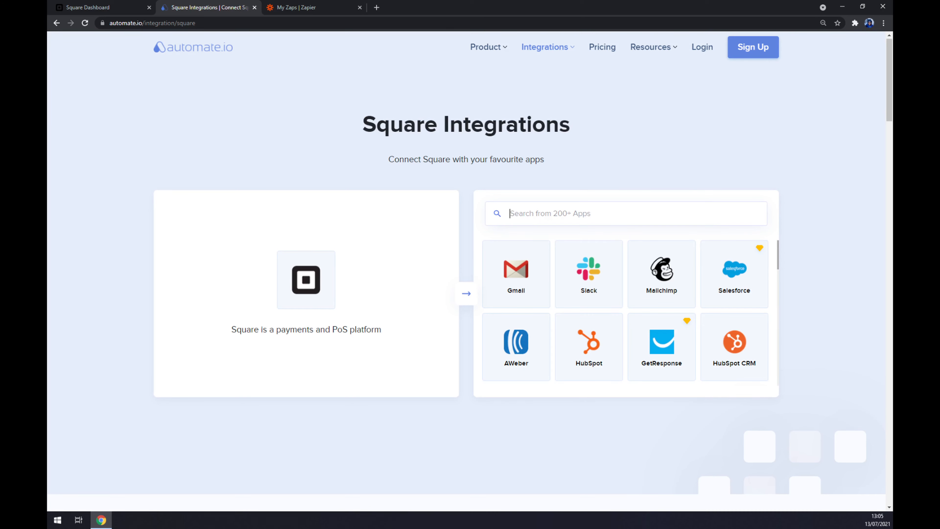
Filter partner apps by 'sales', then review the Salesforce and Square ready-made integrations
{"action": "type", "text": "sales"}
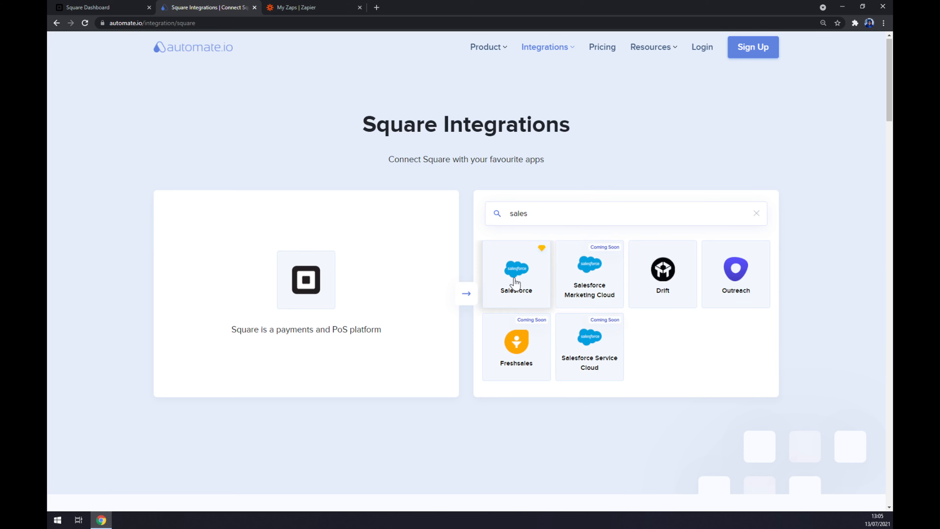
{"action": "left_click", "coordinate": [516, 274]}
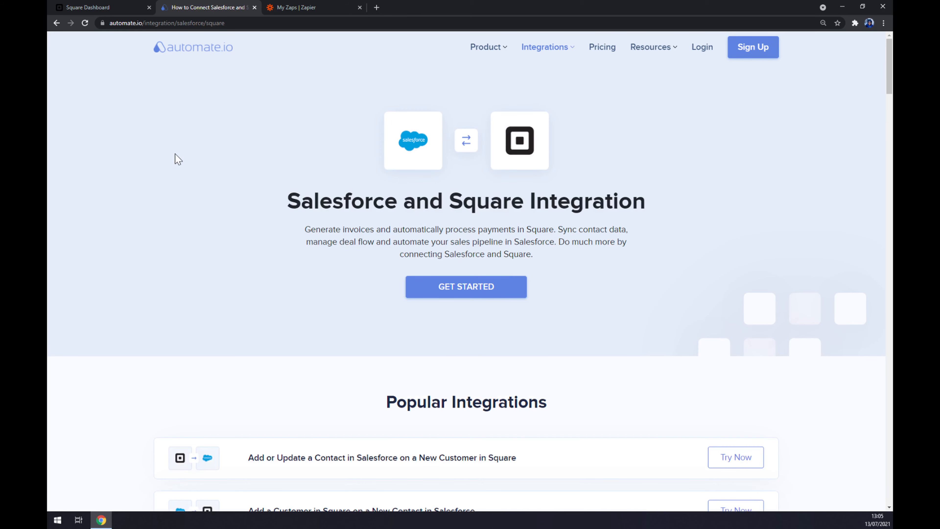
{"action": "scroll", "scroll_direction": "down", "scroll_amount": 3}
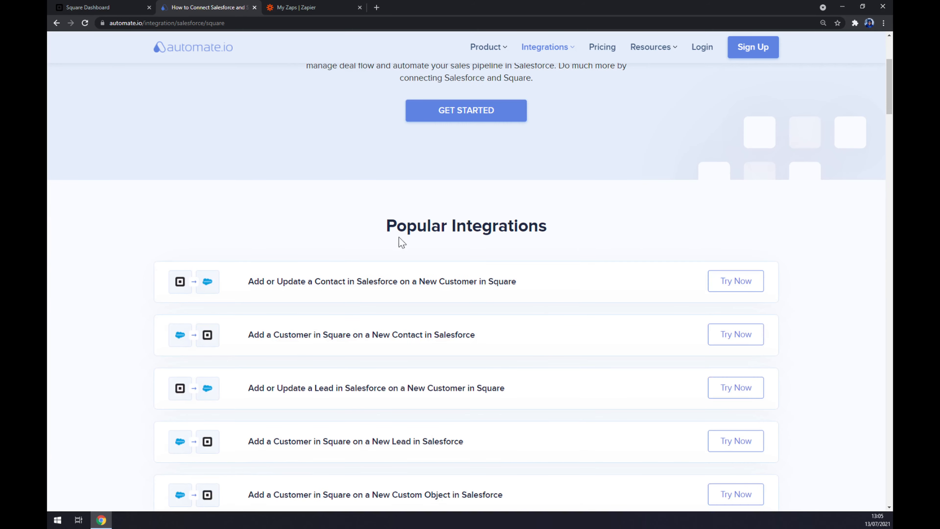
{"action": "scroll", "scroll_direction": "down", "scroll_amount": 3}
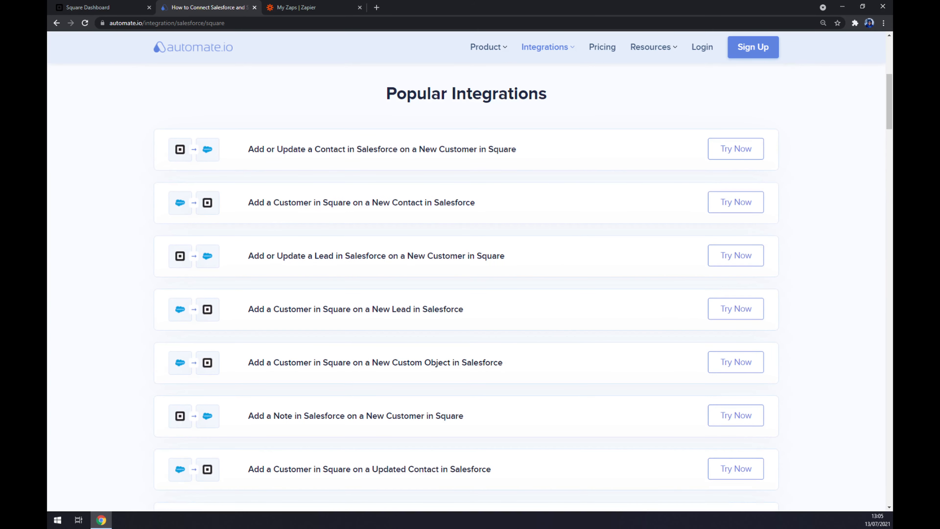
{"action": "mouse_move", "coordinate": [323, 236]}
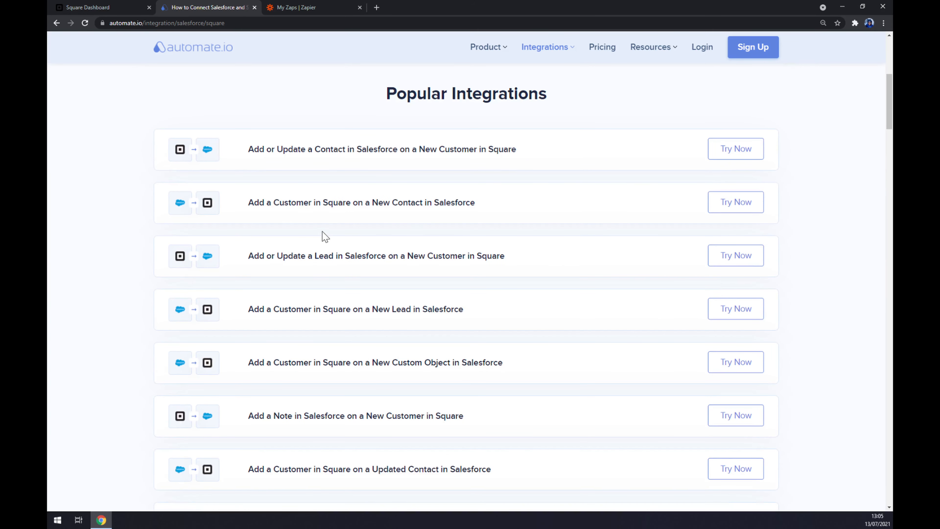
{"action": "scroll", "scroll_direction": "down", "scroll_amount": 3}
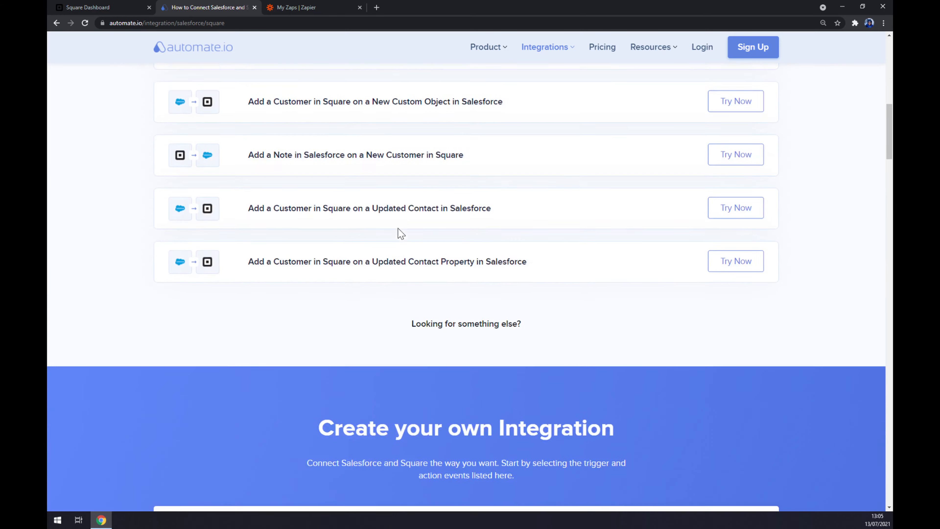
{"action": "scroll", "scroll_direction": "down", "scroll_amount": 3}
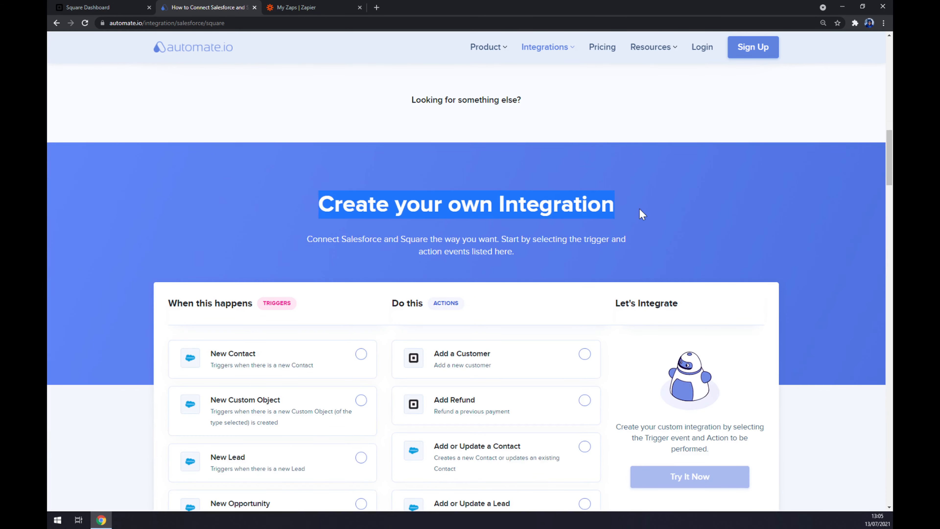
{"action": "scroll", "scroll_direction": "down", "scroll_amount": 3}
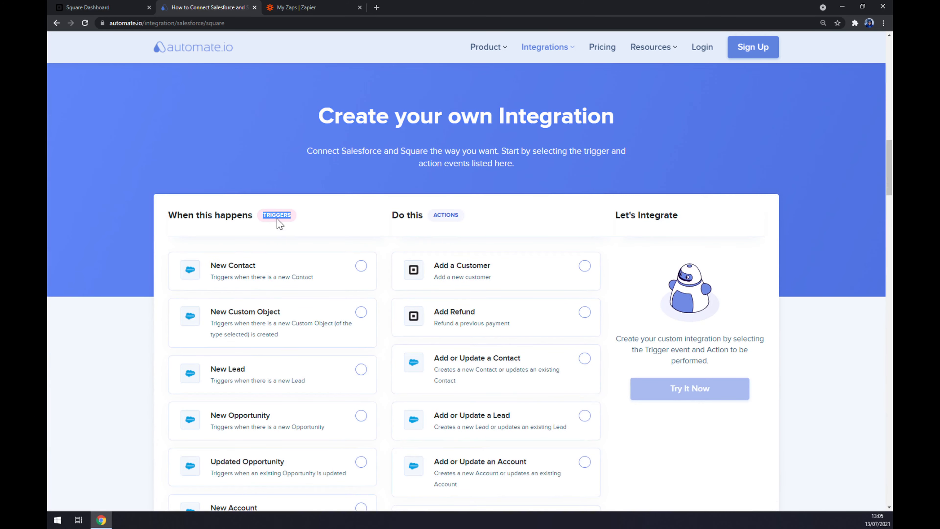
{"action": "scroll", "scroll_direction": "down", "scroll_amount": 3}
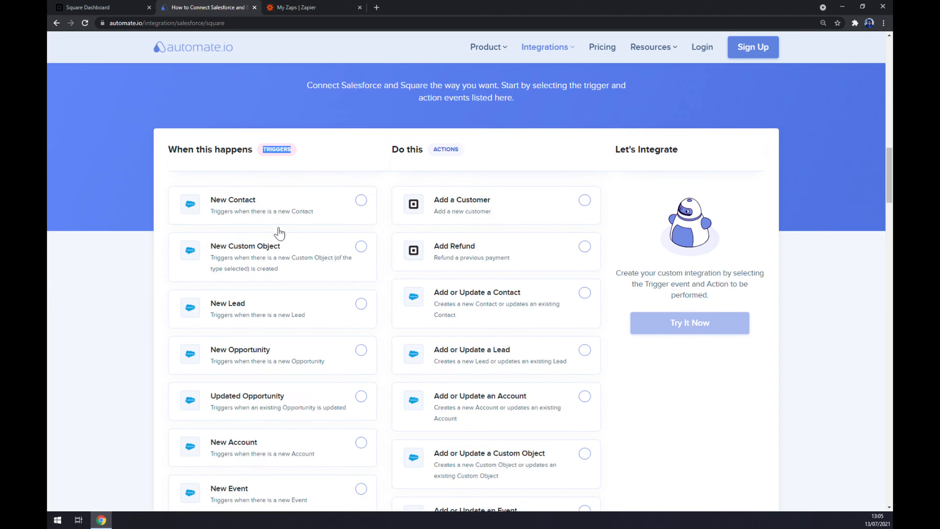
{"action": "scroll", "scroll_direction": "down", "scroll_amount": 3}
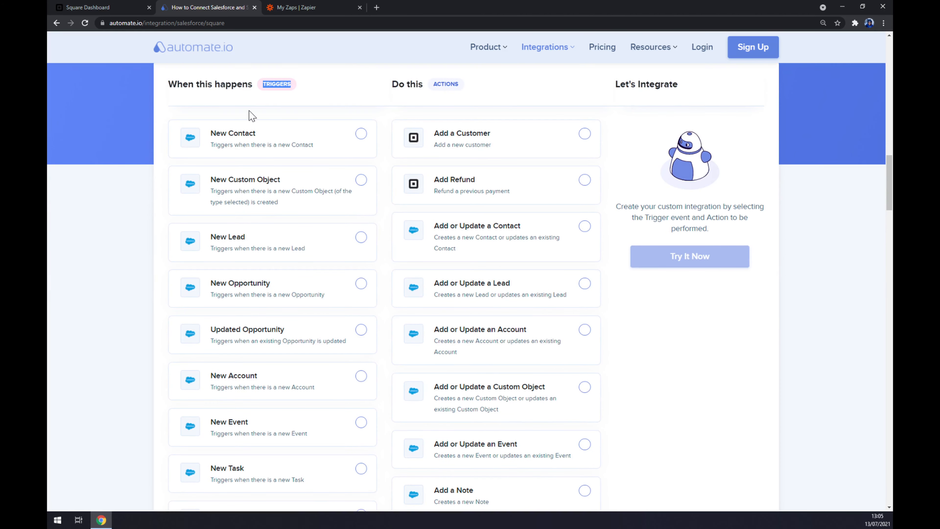
{"action": "scroll", "scroll_direction": "down", "scroll_amount": 3}
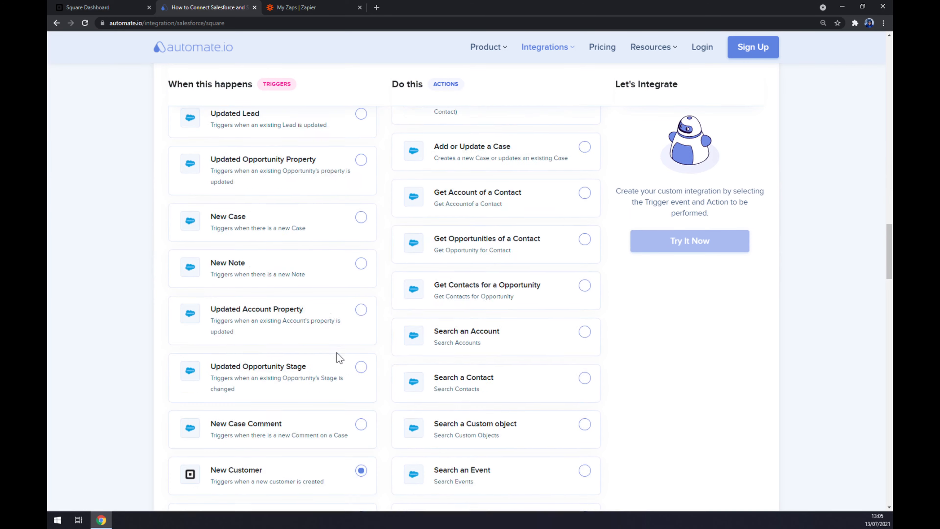
{"action": "scroll", "scroll_direction": "up", "scroll_amount": 3}
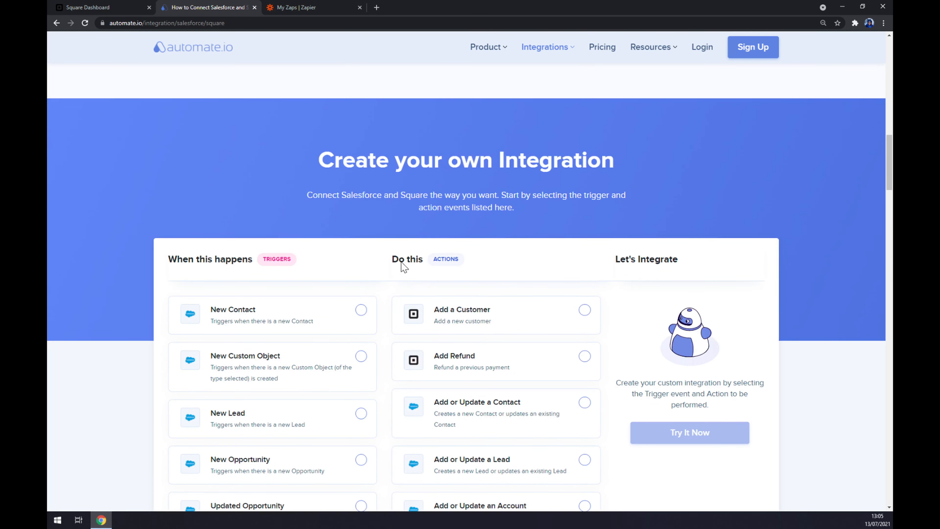
{"action": "scroll", "scroll_direction": "down", "scroll_amount": 3}
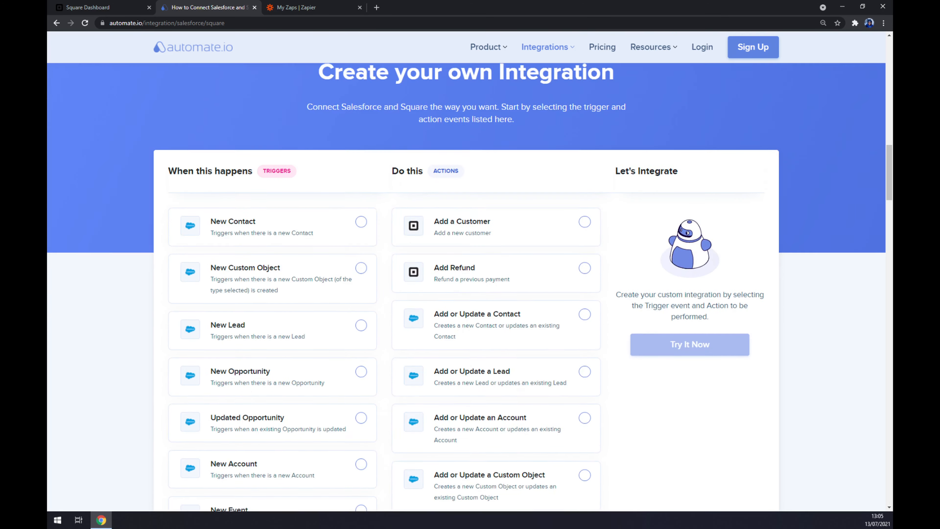
{"action": "mouse_move", "coordinate": [488, 333]}
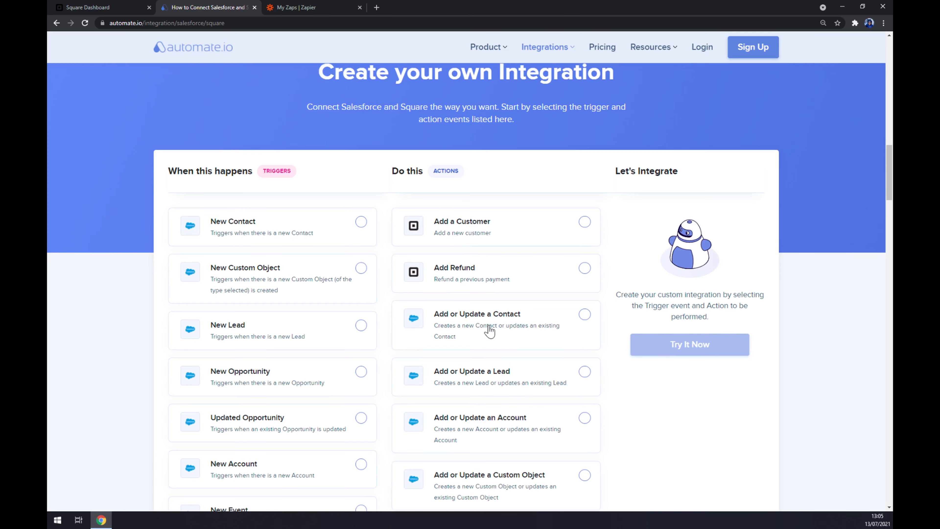
{"action": "scroll", "scroll_direction": "down", "scroll_amount": 3}
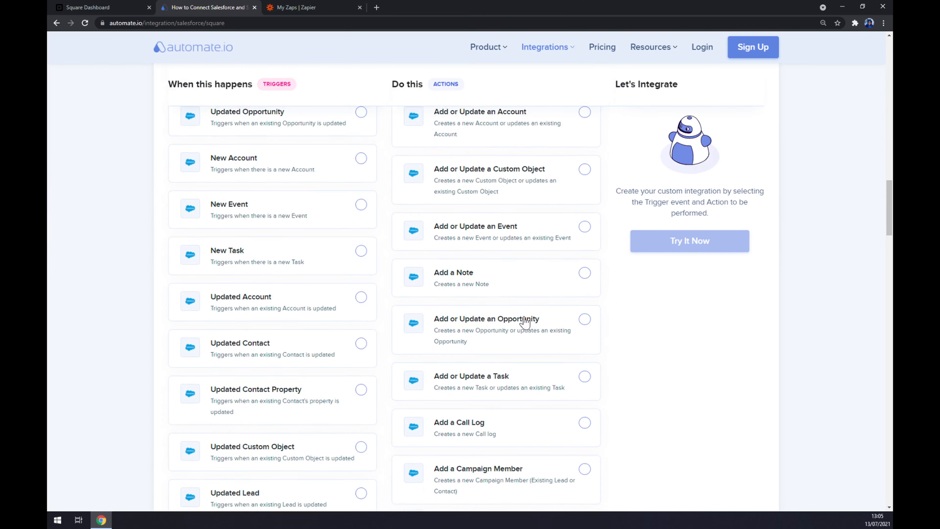
Choose Add or Update a Contact as the Salesforce action
{"action": "scroll", "scroll_direction": "up", "scroll_amount": 3}
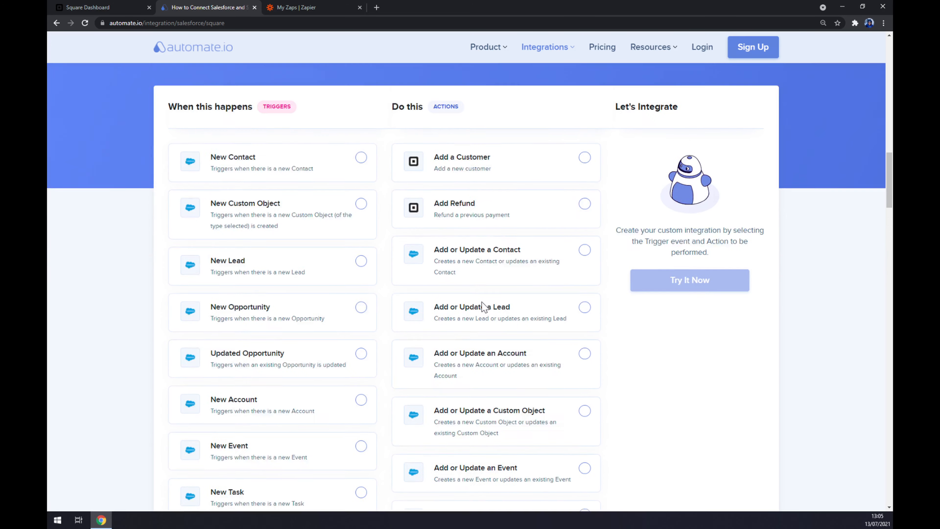
{"action": "left_click", "coordinate": [585, 270]}
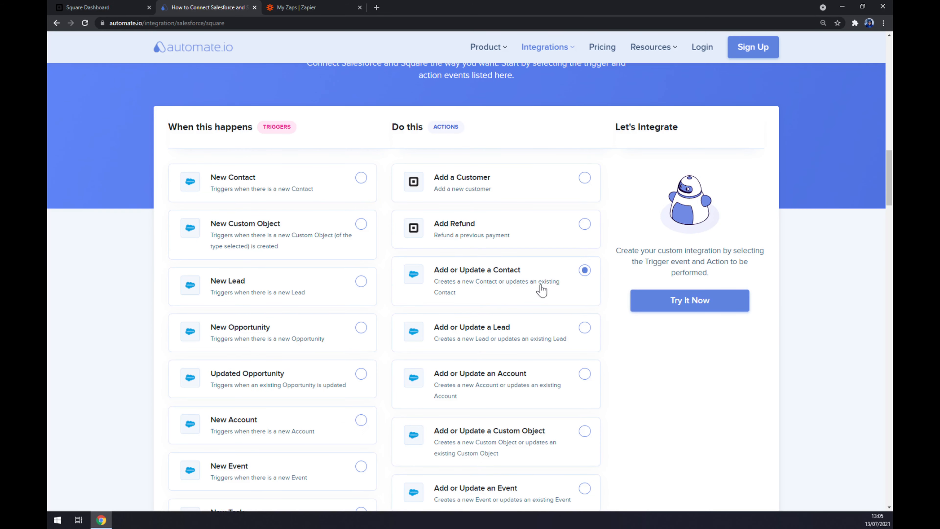
{"action": "mouse_move", "coordinate": [690, 317]}
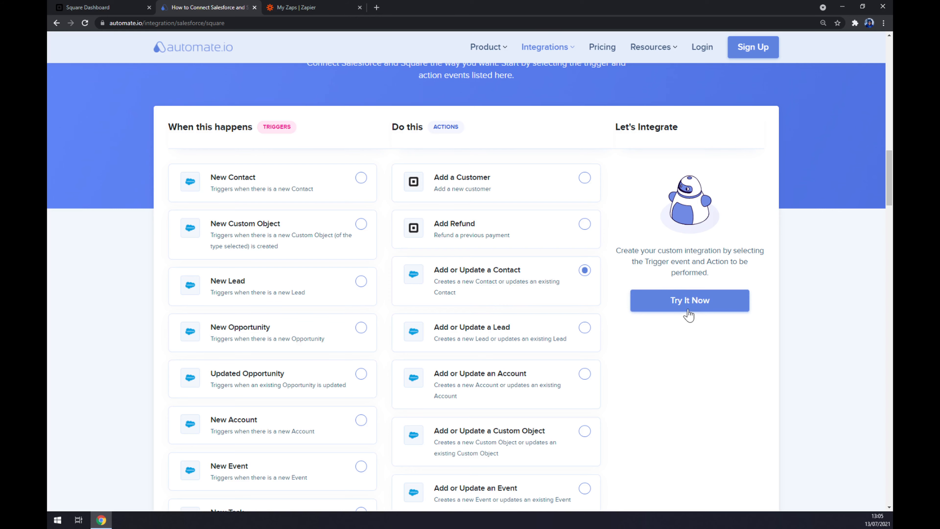
{"action": "mouse_move", "coordinate": [699, 358]}
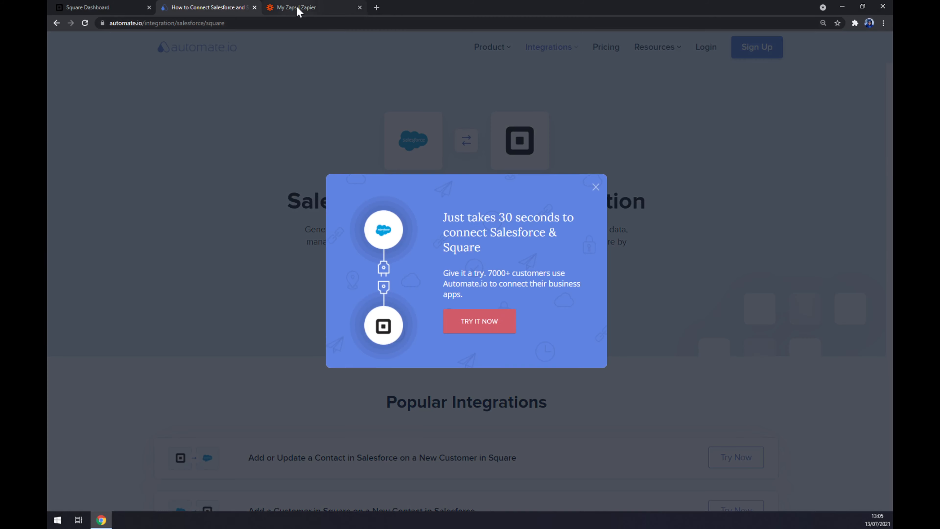
Dismiss the connection prompt and switch over to the Zapier Zaps page
{"action": "left_click", "coordinate": [596, 186]}
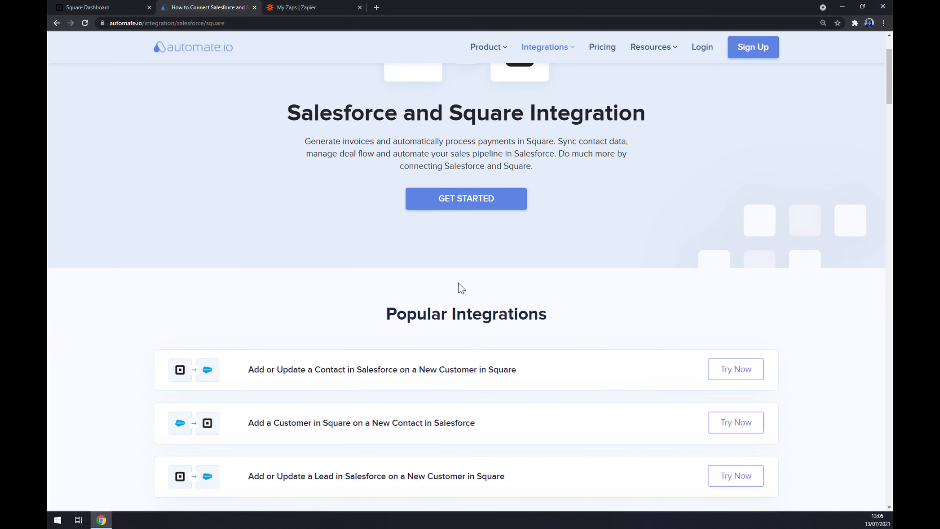
{"action": "scroll", "scroll_direction": "up", "scroll_amount": 3}
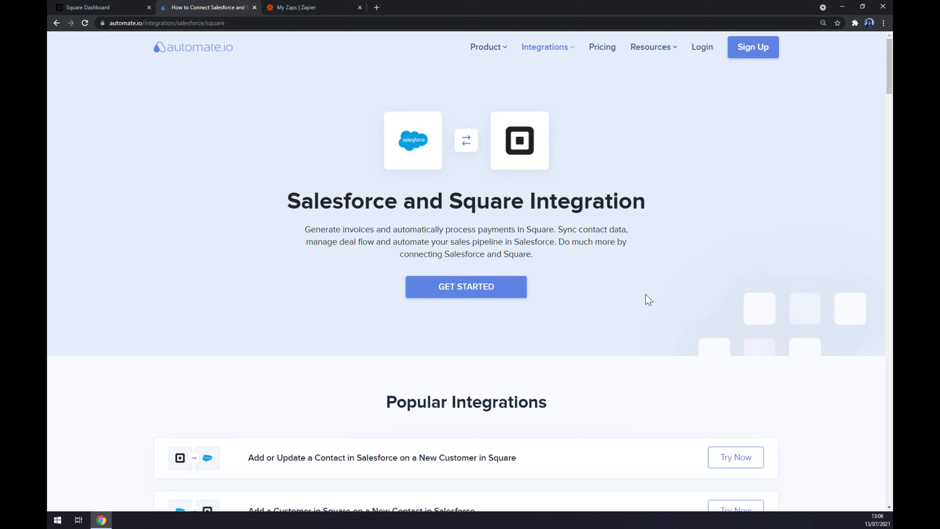
{"action": "left_click", "coordinate": [293, 7]}
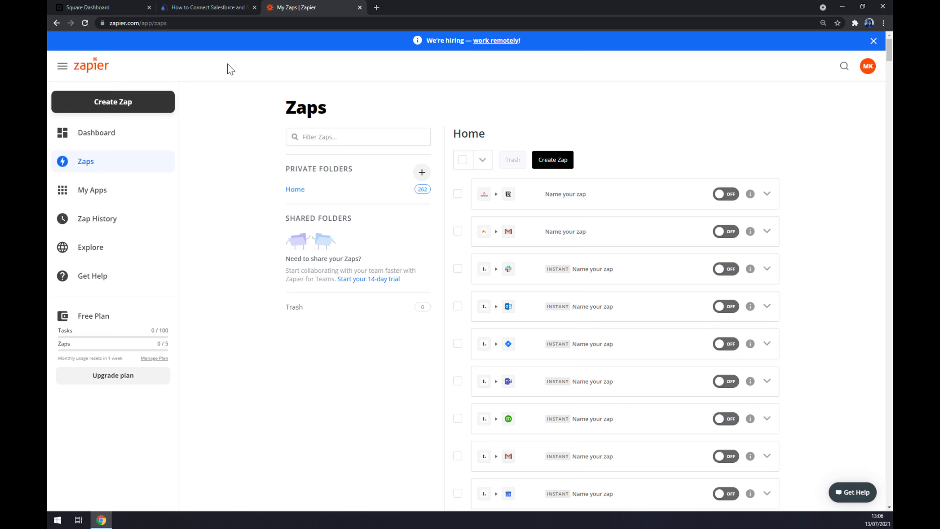
{"action": "mouse_move", "coordinate": [147, 7]}
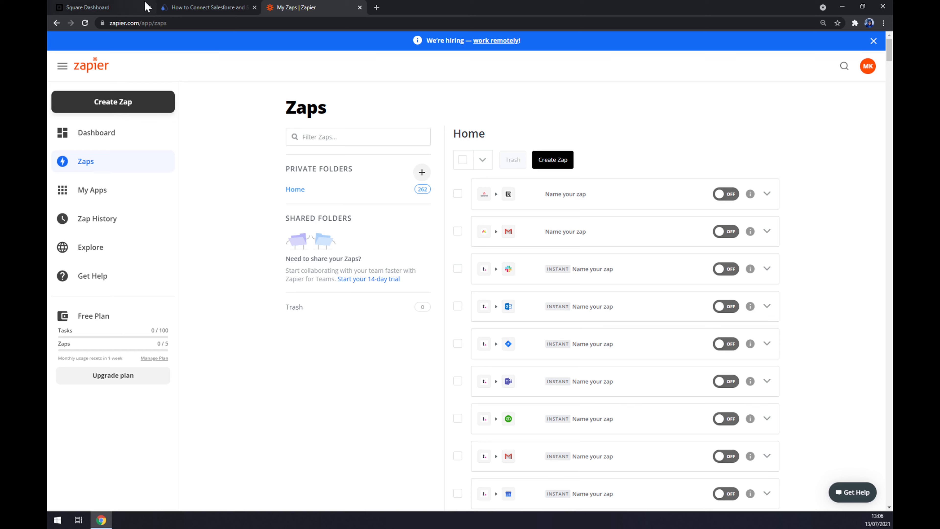
{"action": "mouse_move", "coordinate": [187, 144]}
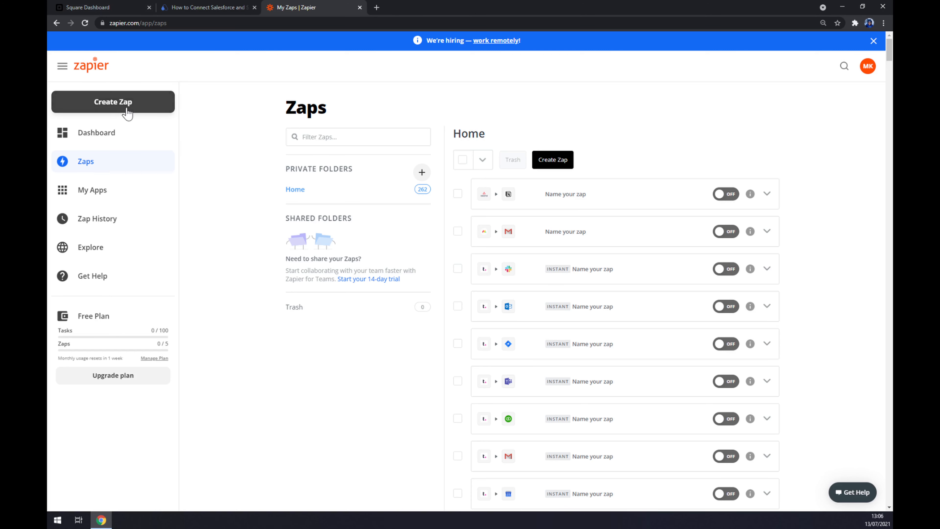
Create a new zap, landing in the editor with empty trigger and action steps
{"action": "left_click", "coordinate": [113, 102]}
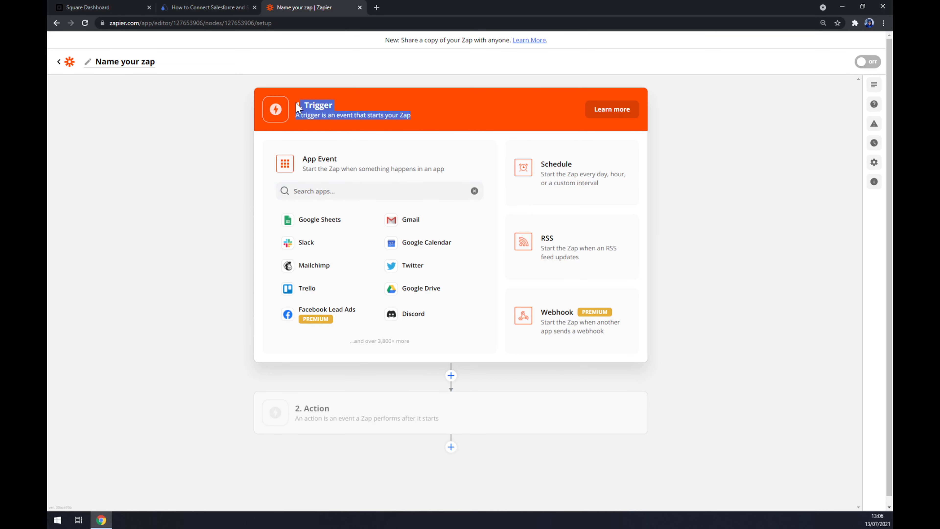
Make Square the trigger app with New Transaction as the trigger event
{"action": "left_click", "coordinate": [365, 191]}
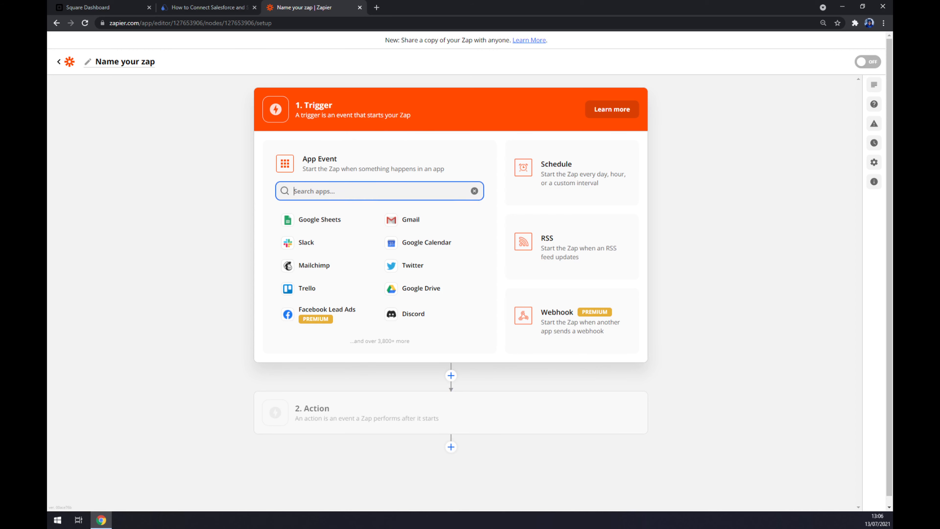
{"action": "type", "text": "s"}
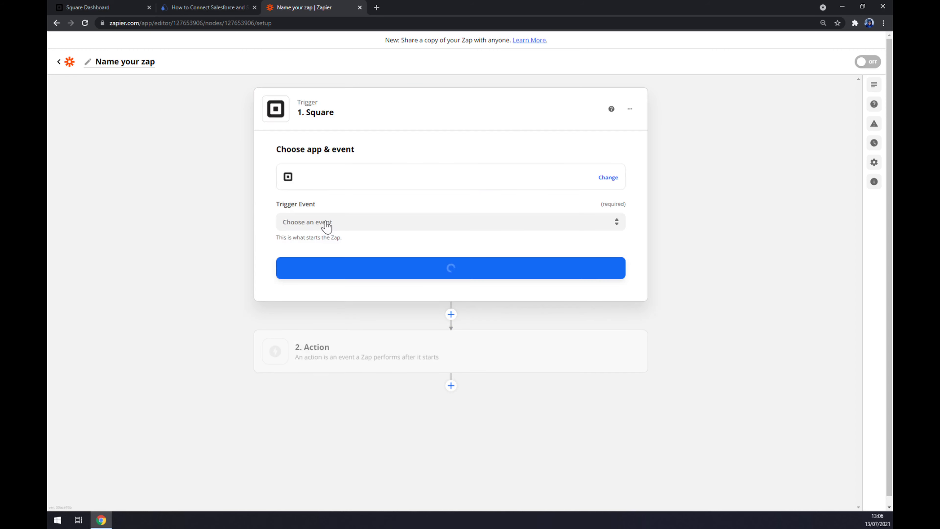
{"action": "left_click", "coordinate": [451, 219]}
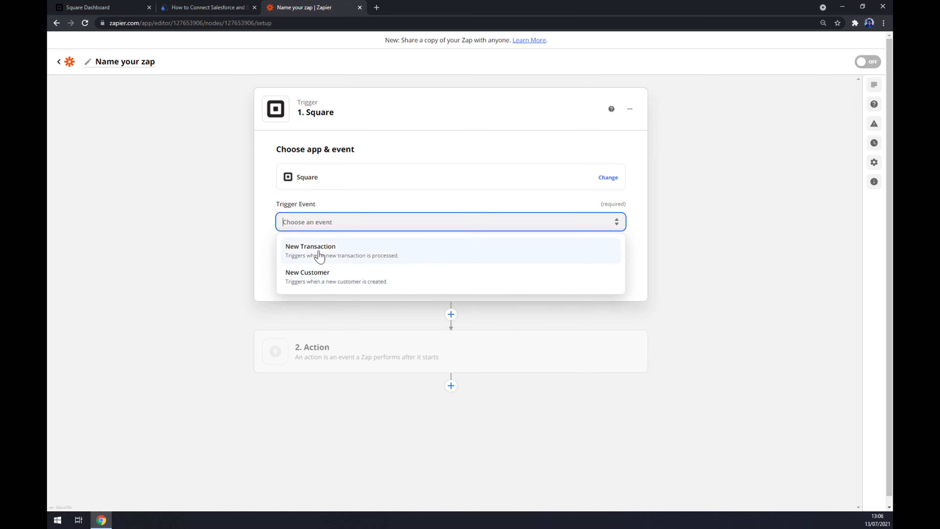
{"action": "left_click", "coordinate": [311, 251]}
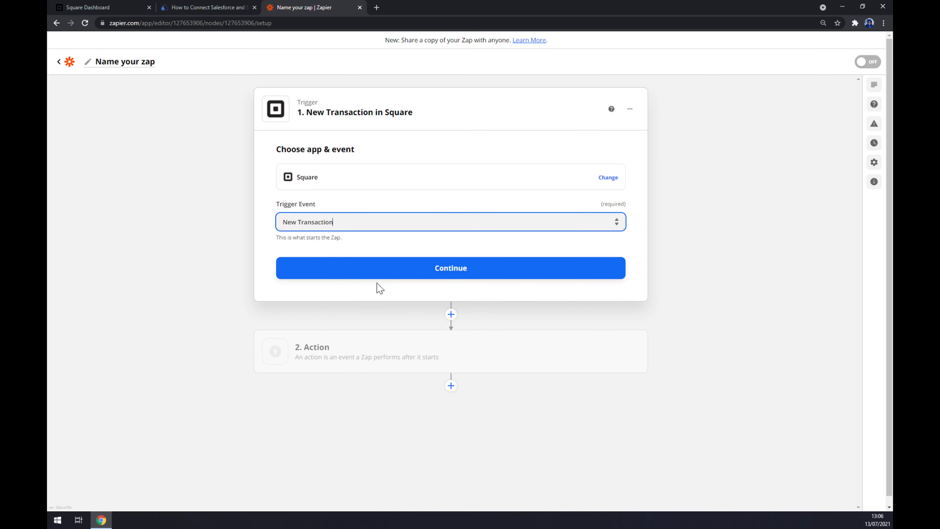
Connect the existing Square account to the trigger
{"action": "left_click", "coordinate": [451, 269]}
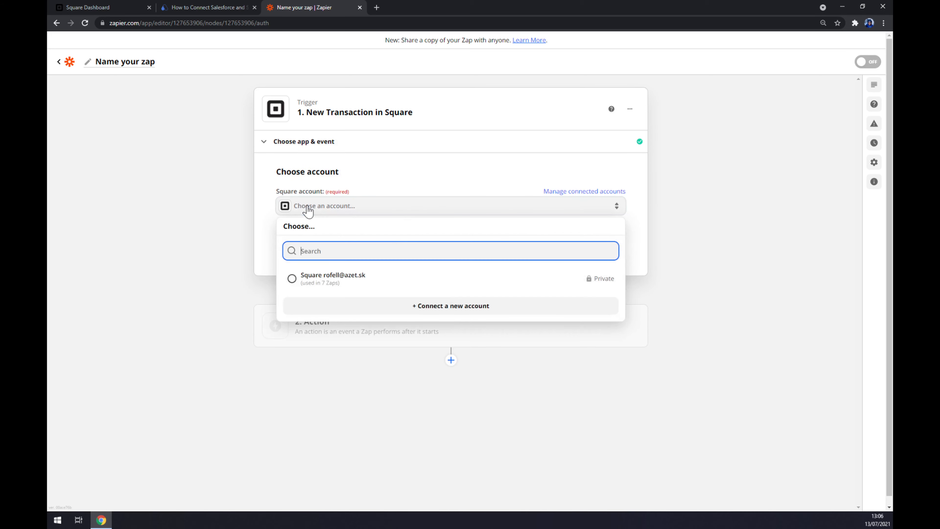
{"action": "left_click", "coordinate": [292, 278]}
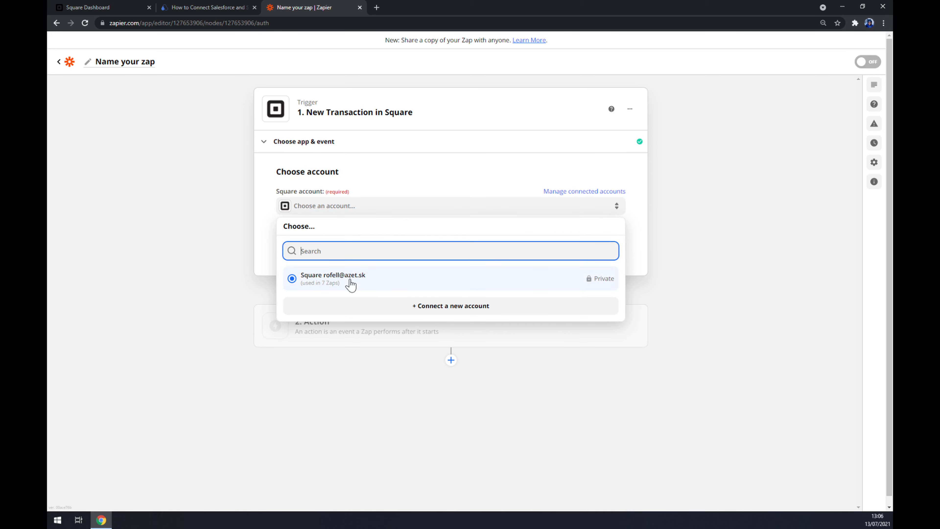
{"action": "left_click", "coordinate": [333, 279]}
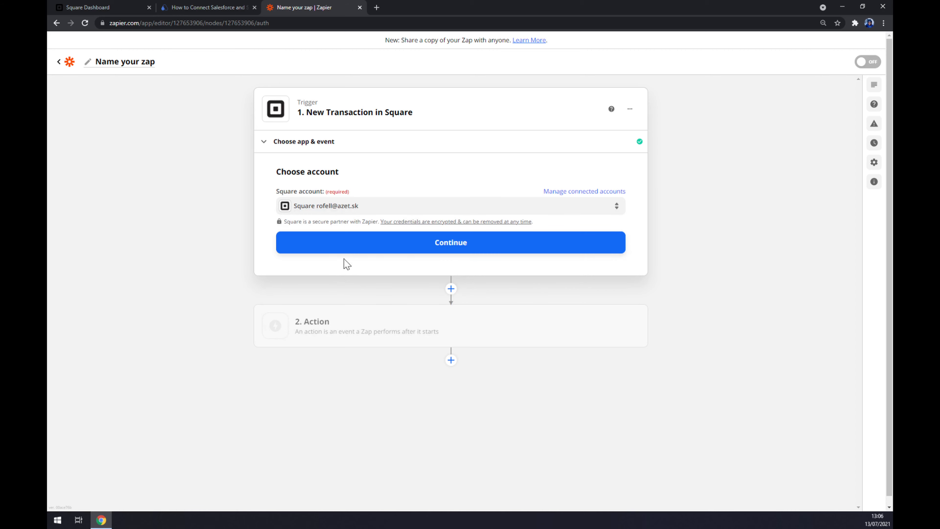
Set the trigger location to MStone and move on to the action step
{"action": "left_click", "coordinate": [452, 242]}
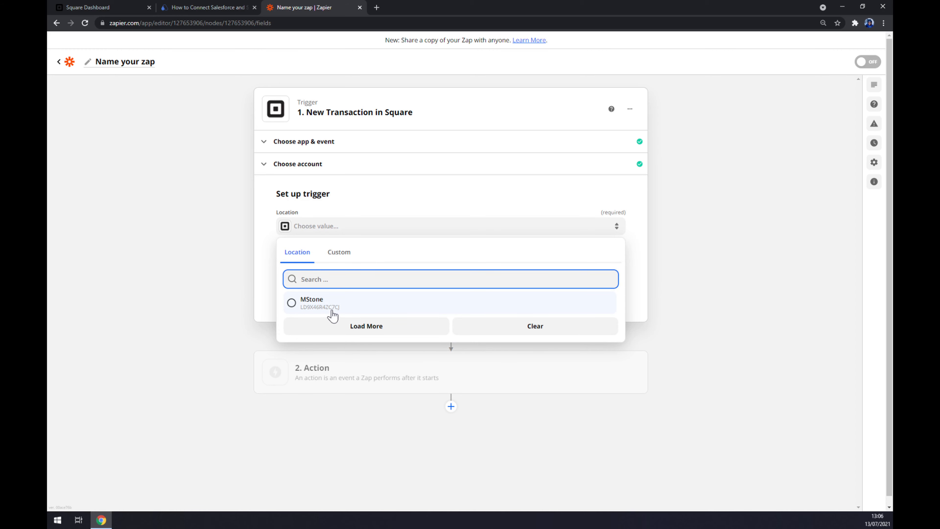
{"action": "left_click", "coordinate": [311, 303]}
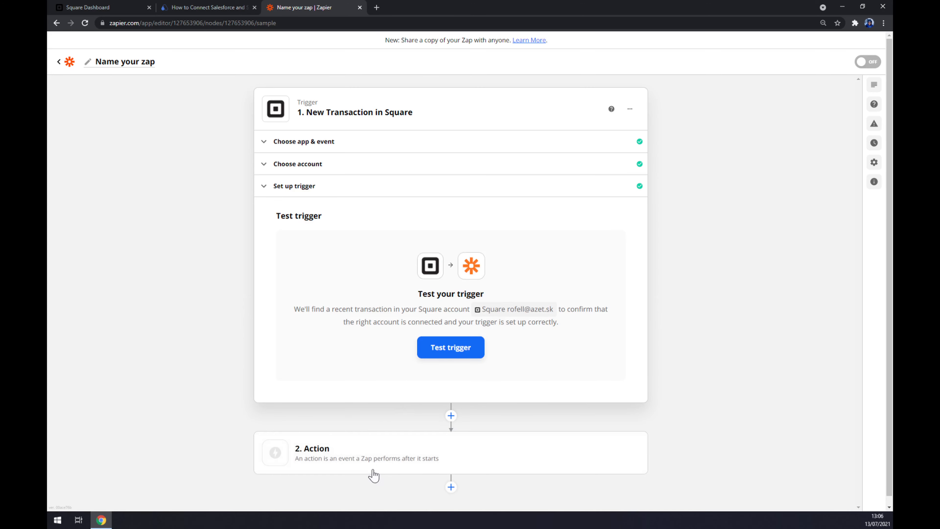
{"action": "left_click", "coordinate": [374, 458]}
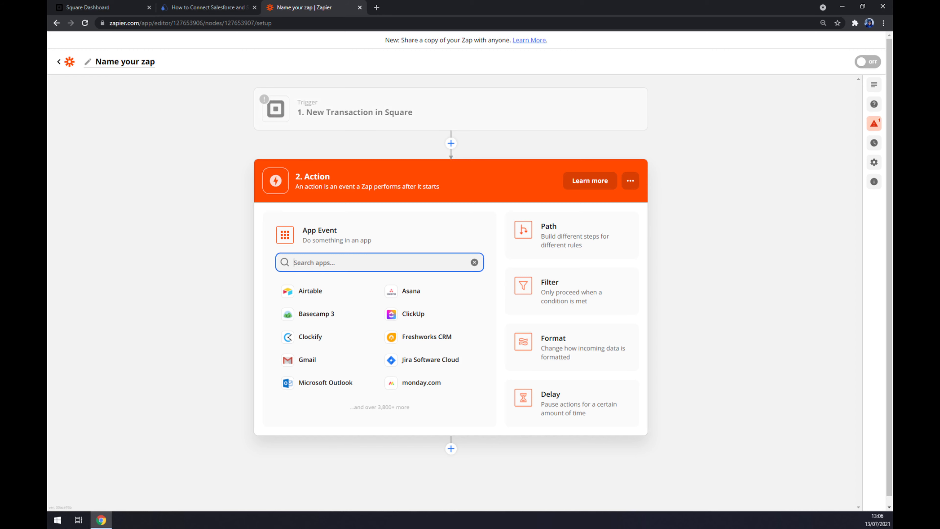
Search 'sale' and set Salesforce Create Record as the action, stopping at account selection
{"action": "type", "text": "sale"}
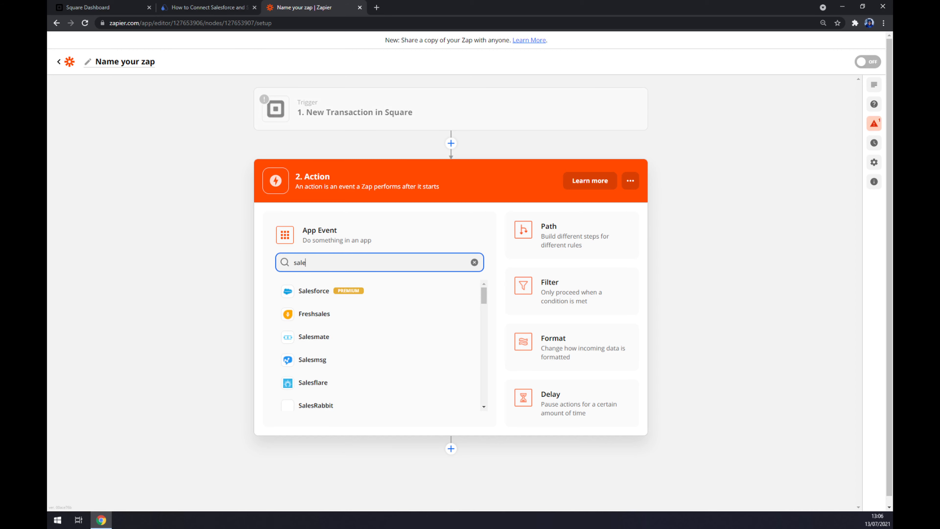
{"action": "left_click", "coordinate": [313, 291]}
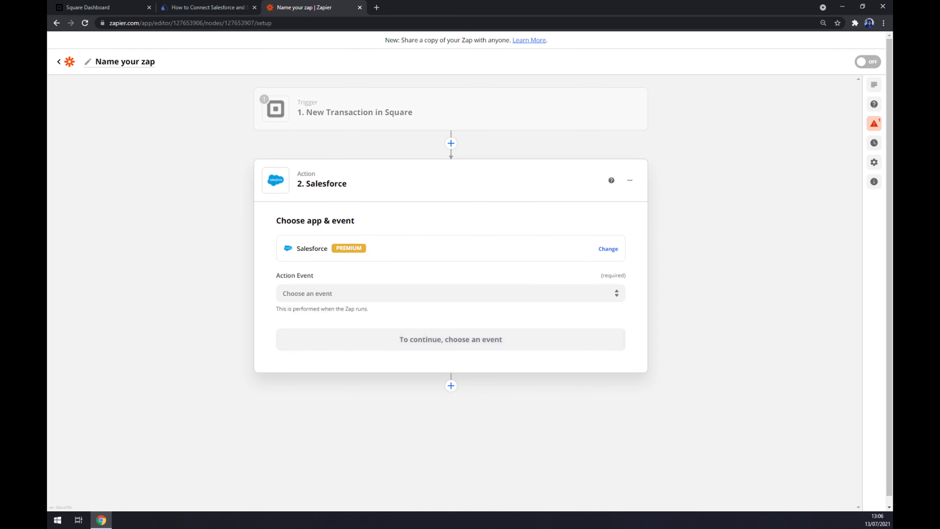
{"action": "left_click", "coordinate": [450, 293]}
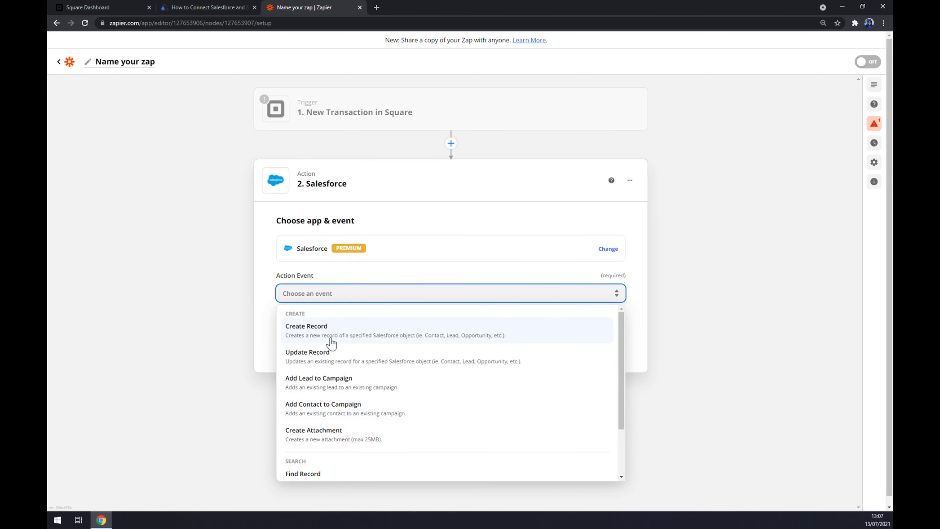
{"action": "left_click", "coordinate": [306, 327]}
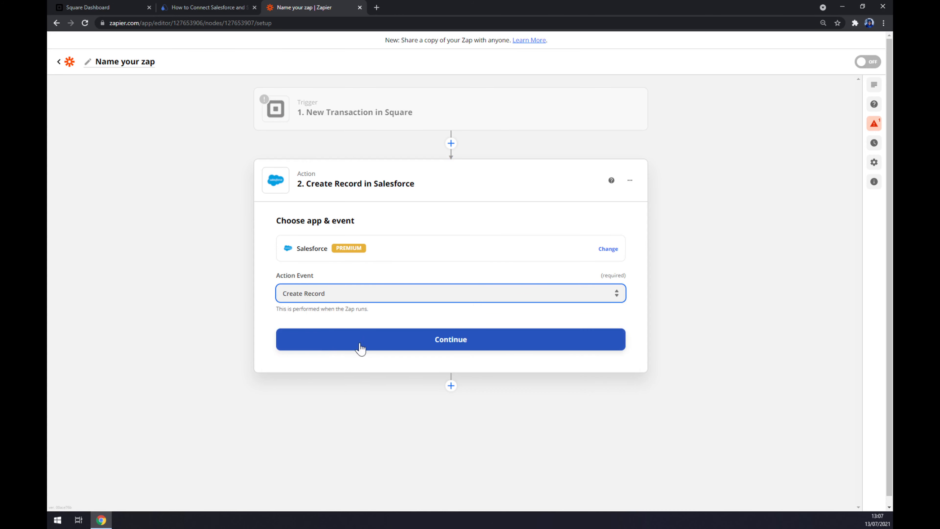
{"action": "left_click", "coordinate": [451, 339]}
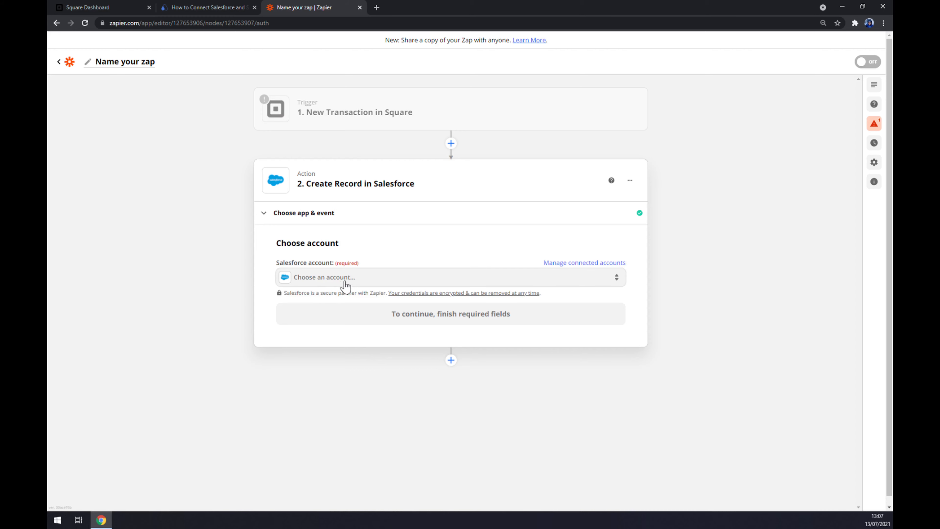
{"action": "mouse_move", "coordinate": [284, 448]}
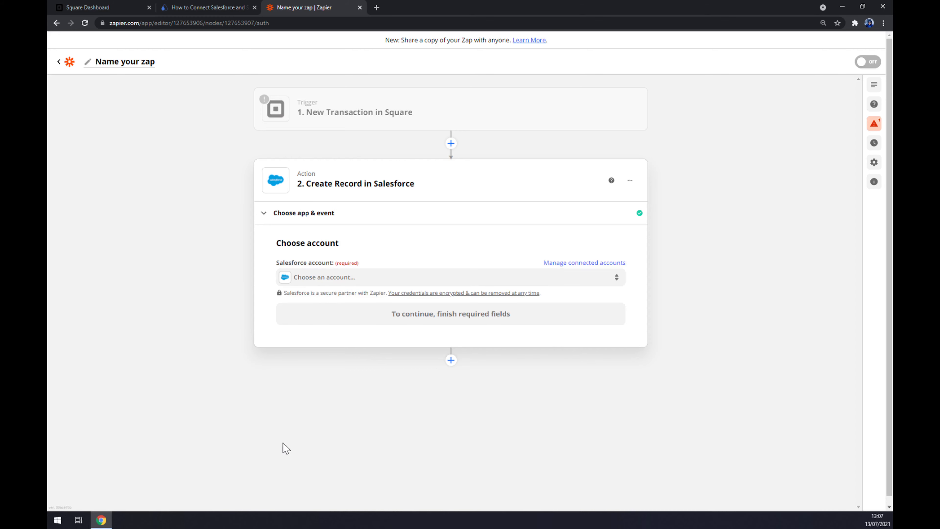
{"action": "mouse_move", "coordinate": [277, 9]}
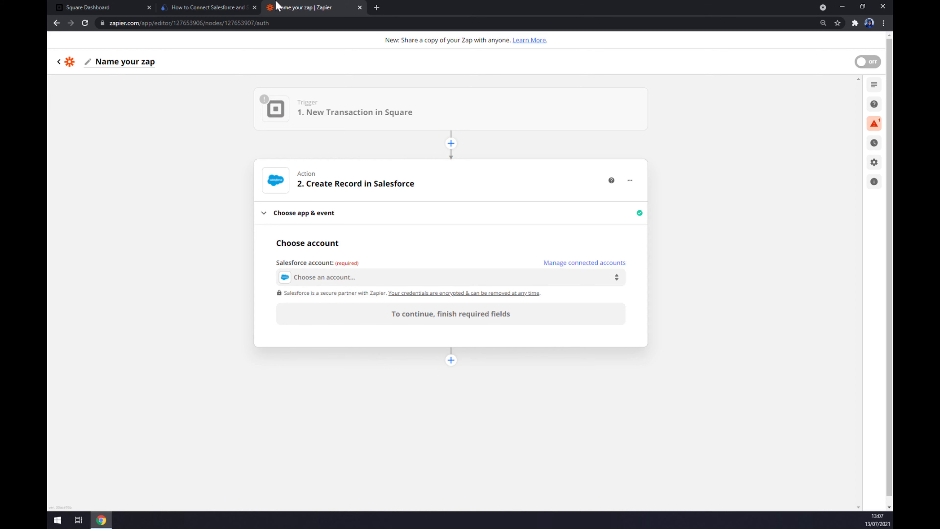
Switch back to the Automate.io Salesforce and Square Integration page
{"action": "left_click", "coordinate": [204, 8]}
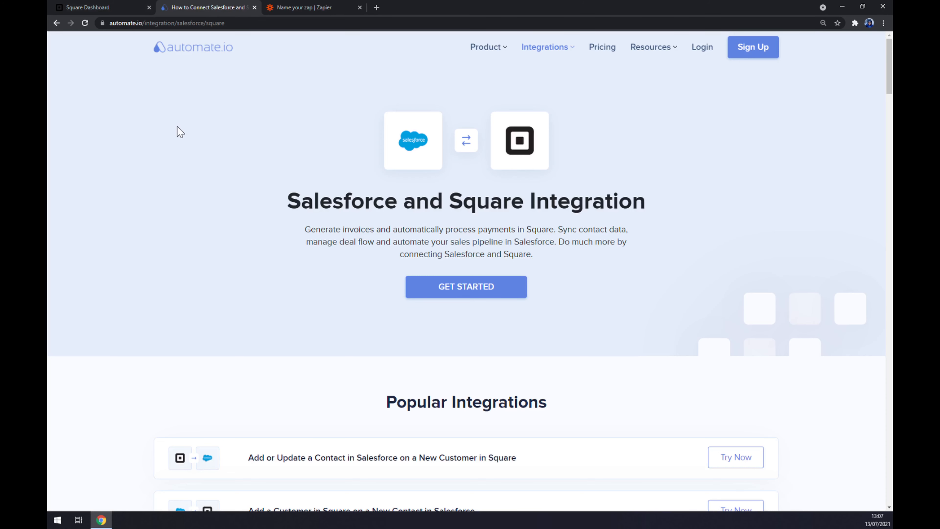
{"action": "mouse_move", "coordinate": [176, 129]}
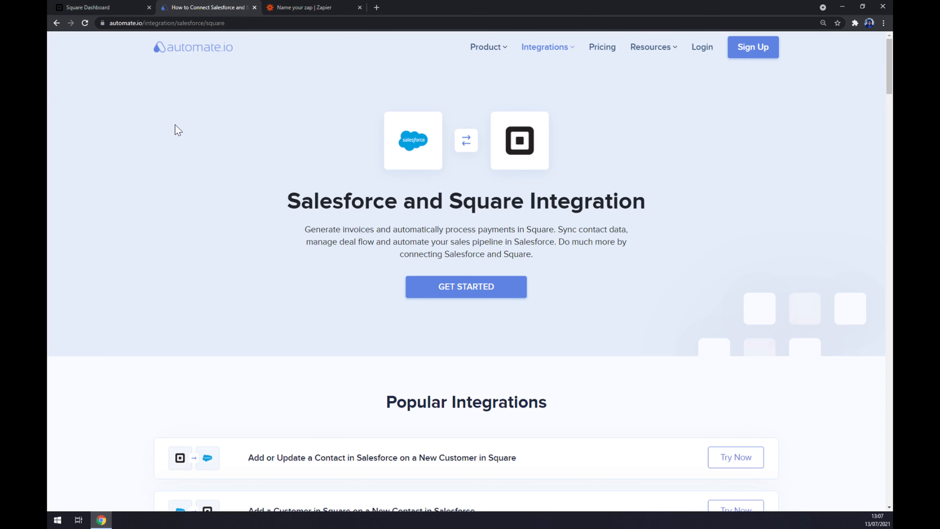